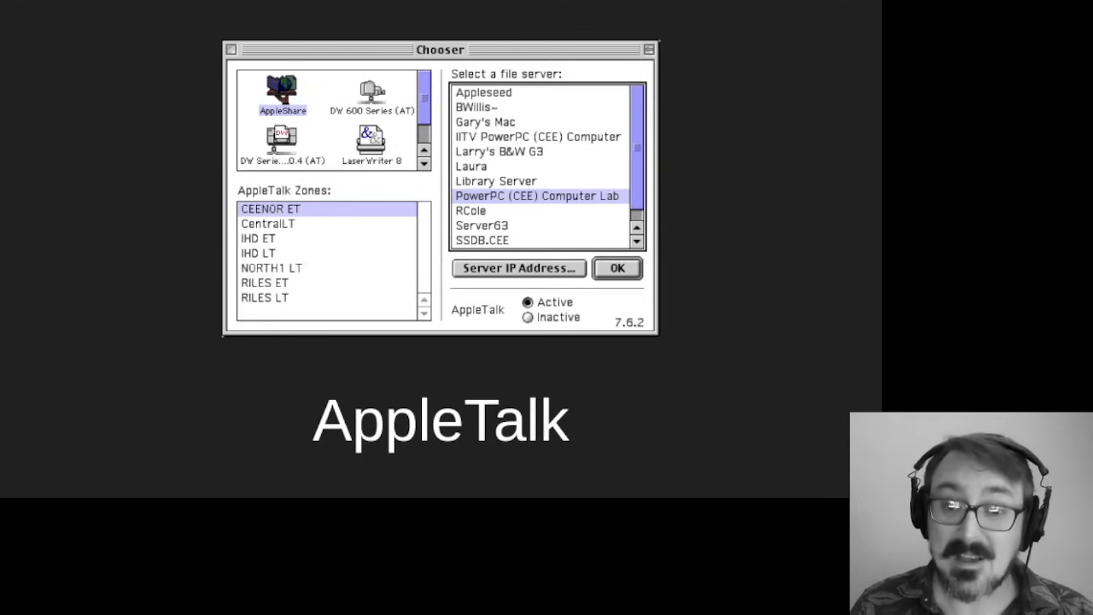
key(right)
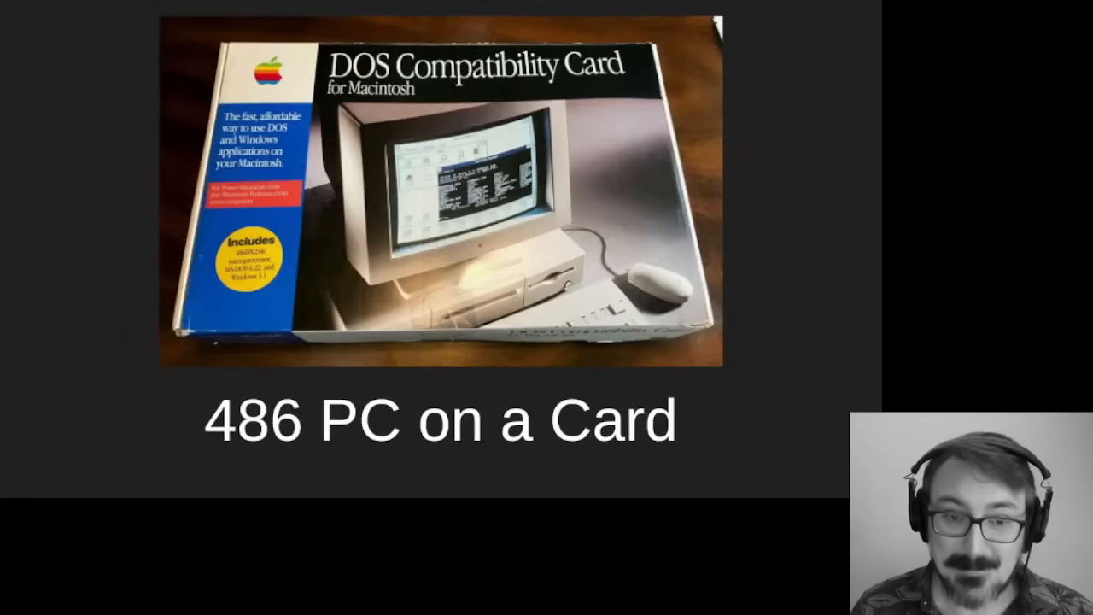